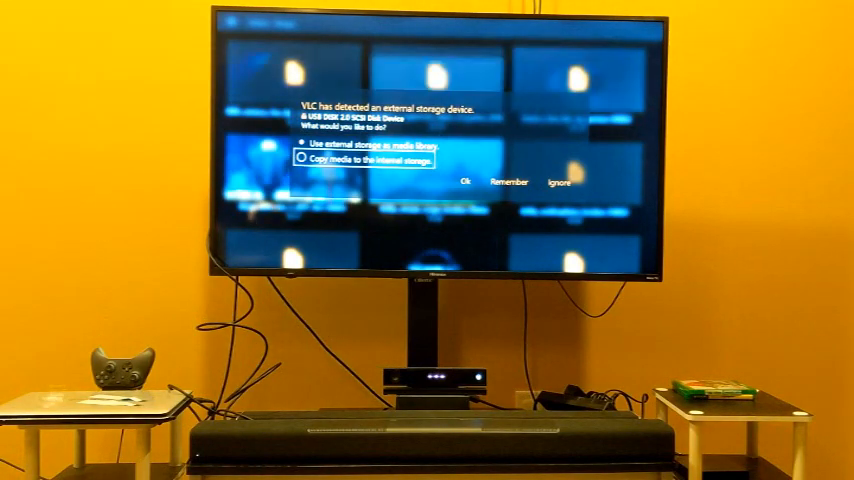
Choose 'Use external storage as media library' so the USB drive's clips are listed.
left_click(470, 180)
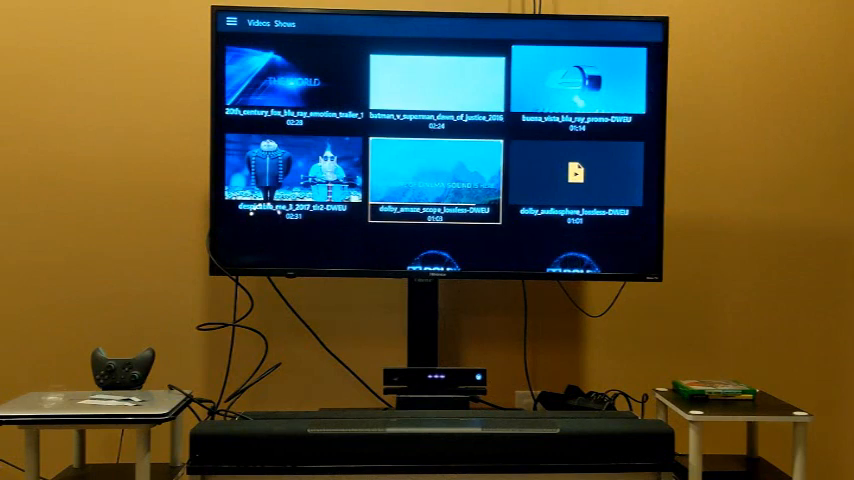
Move down the Videos grid to reveal additional Dolby trailer clips from the USB drive.
left_click(434, 170)
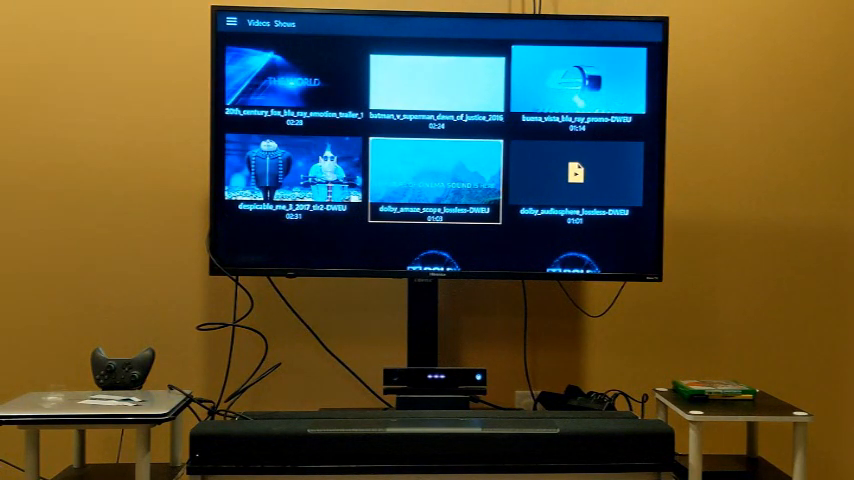
left_click(430, 180)
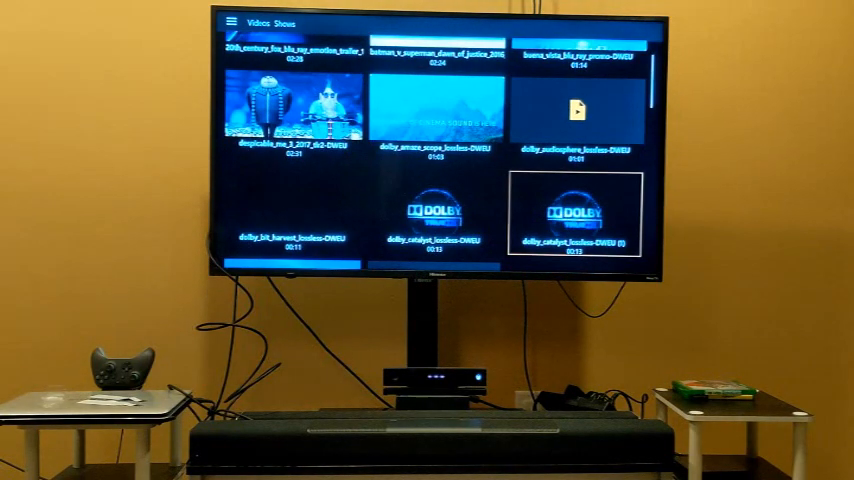
left_click(436, 212)
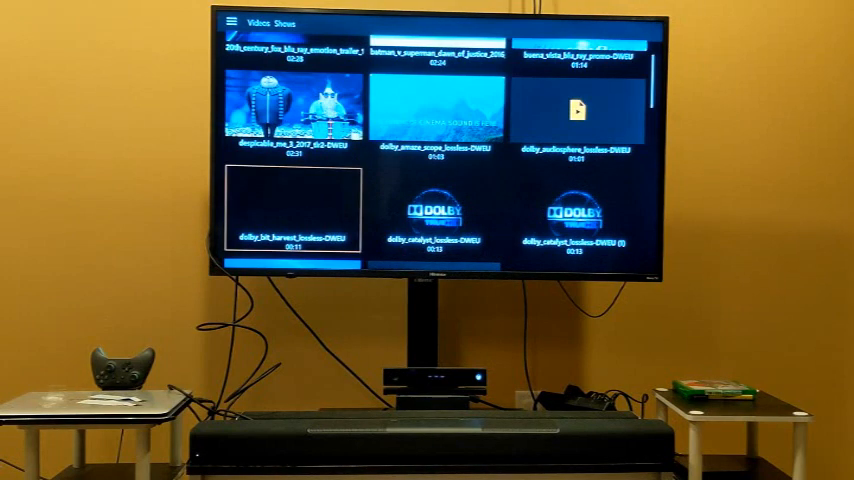
scroll("down", 3)
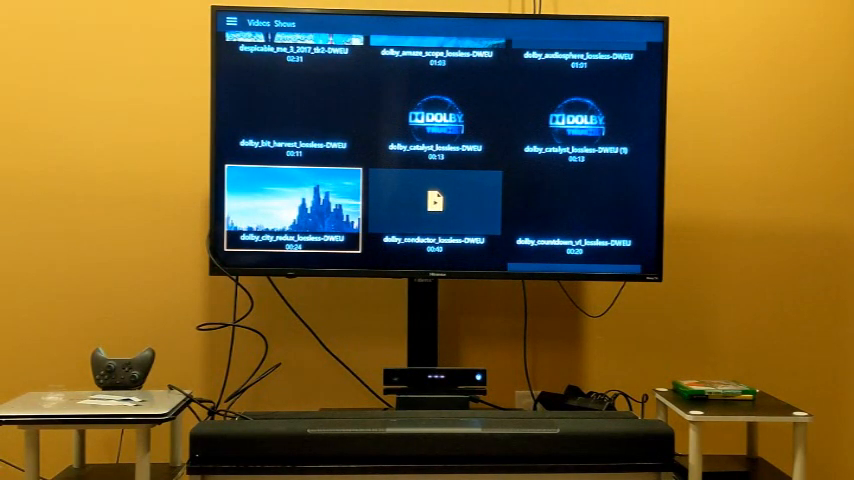